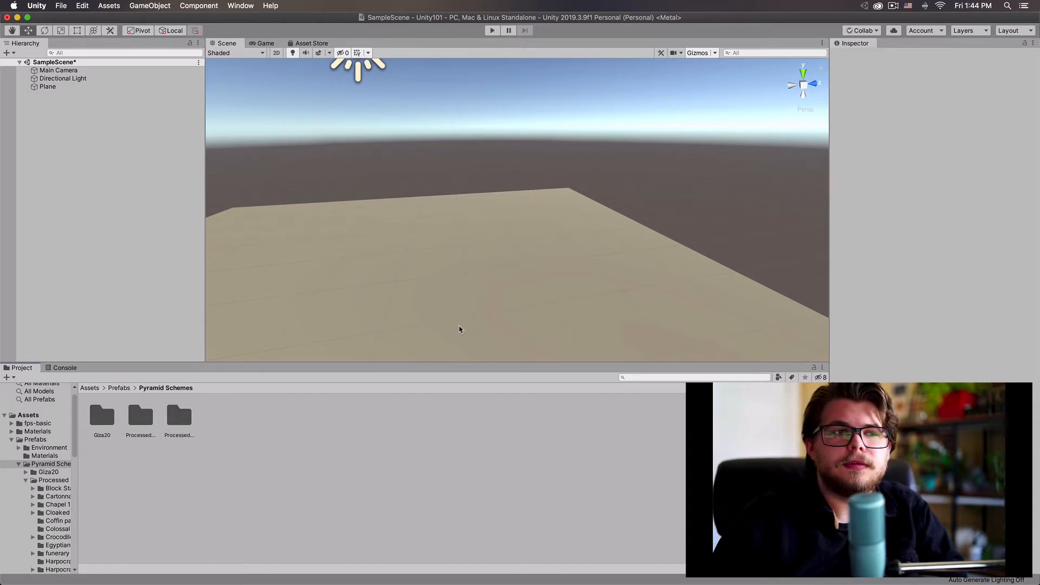
mouse_move(474, 180)
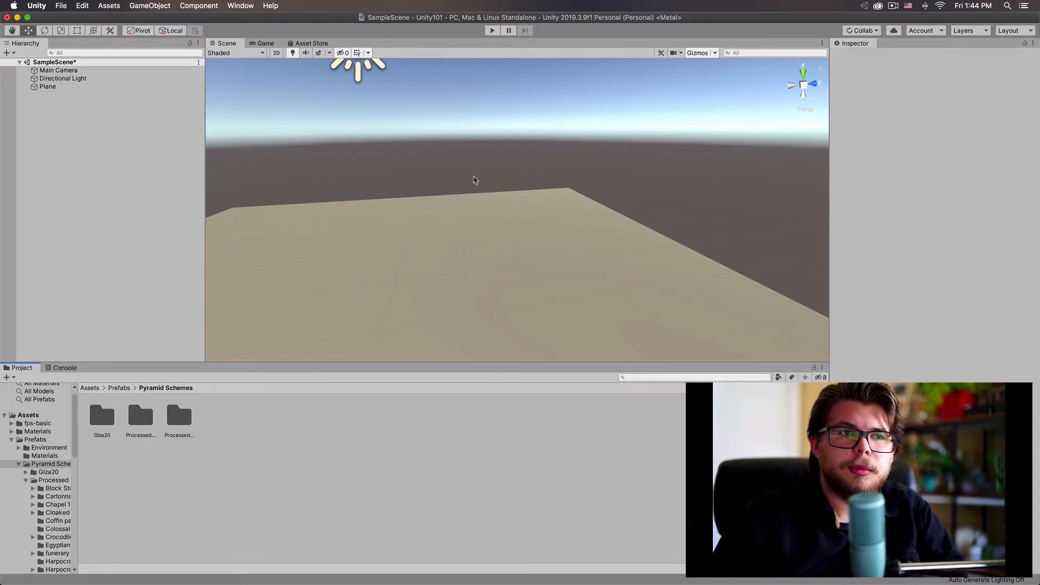
Open the GameObject menu to reveal the 3D Object submenu
left_click(150, 5)
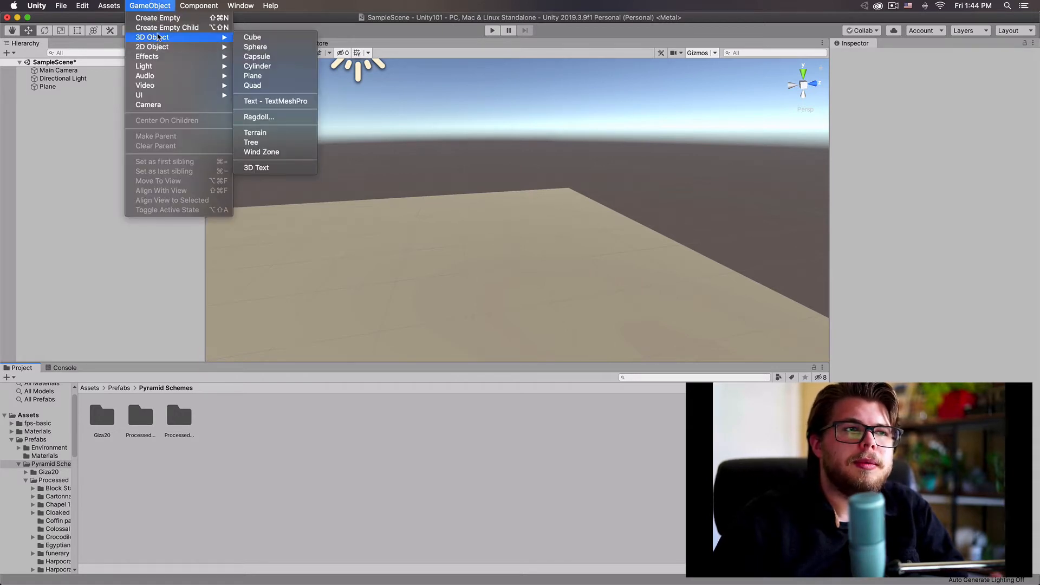
mouse_move(167, 27)
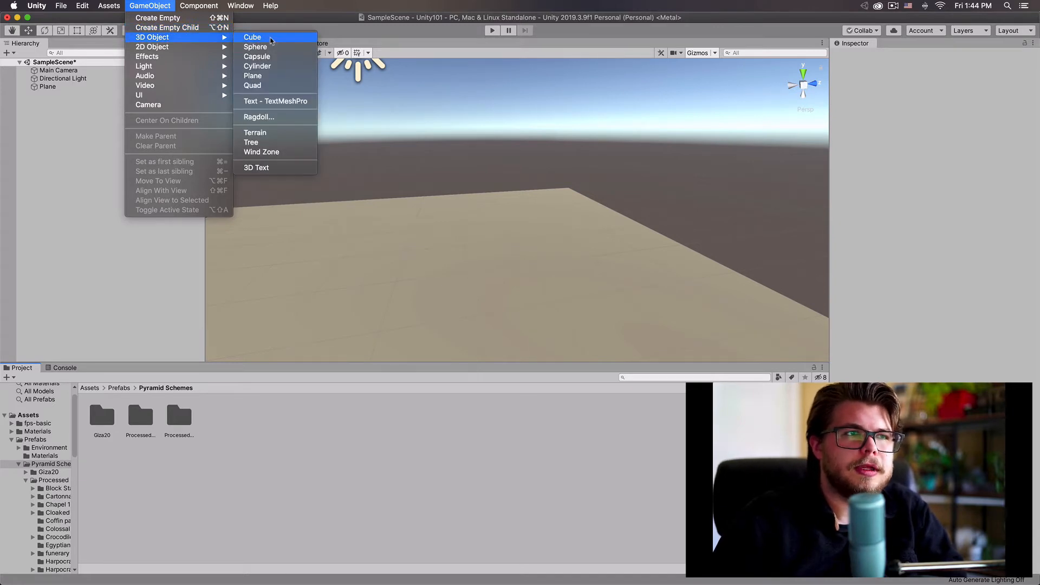
Add a Cube to the scene from GameObject > 3D Object
left_click(251, 36)
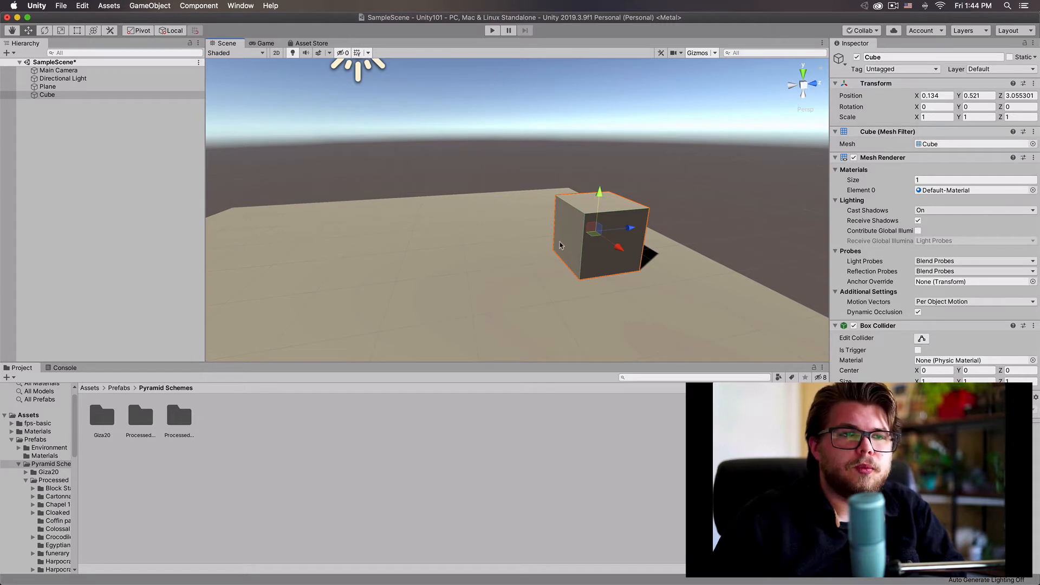
mouse_move(609, 287)
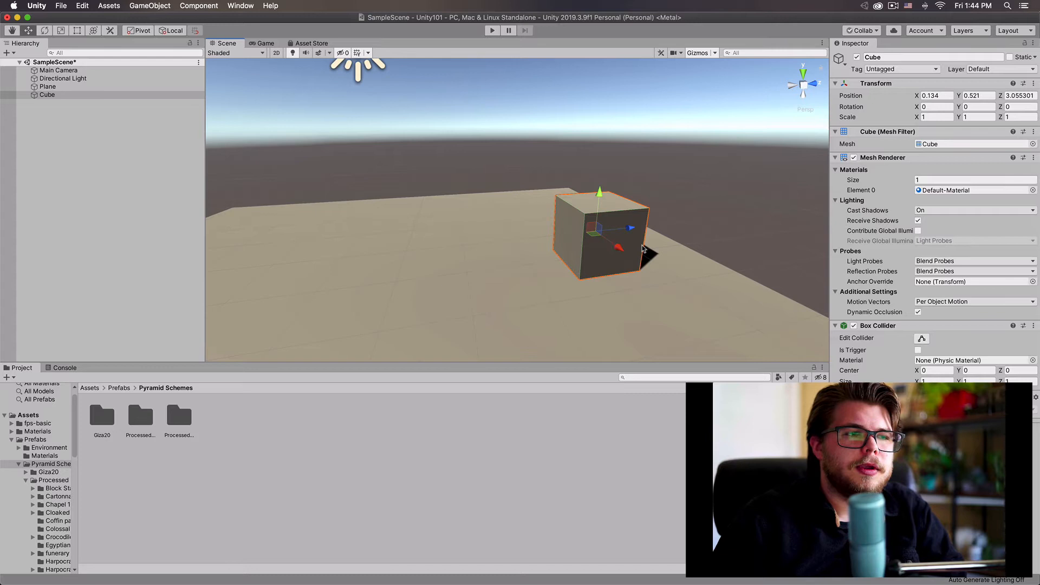
Open the Processed Models1 > Harpocrates wearing the double crown folder in the Project window
left_click(178, 414)
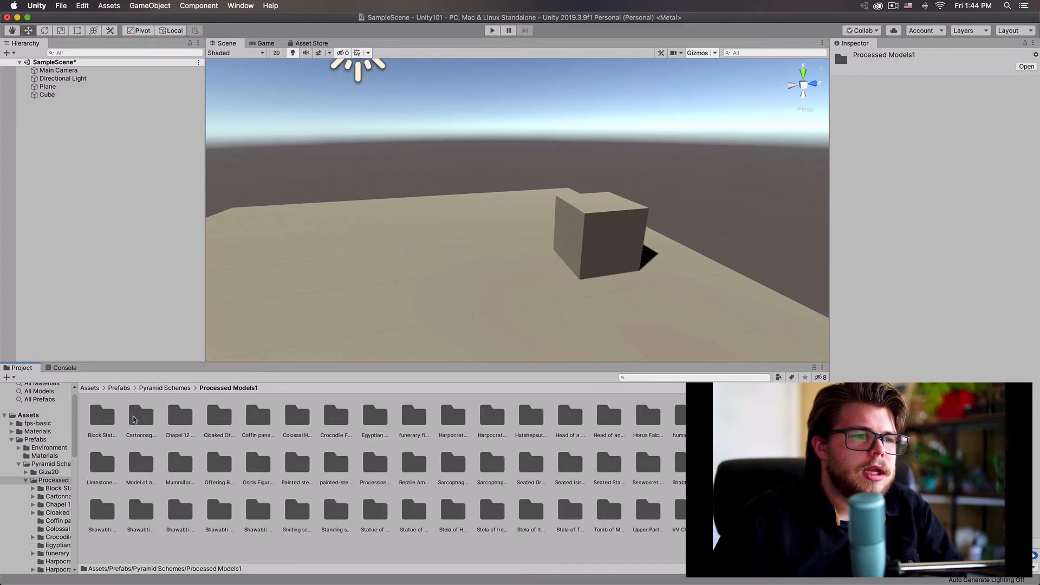
left_click(492, 414)
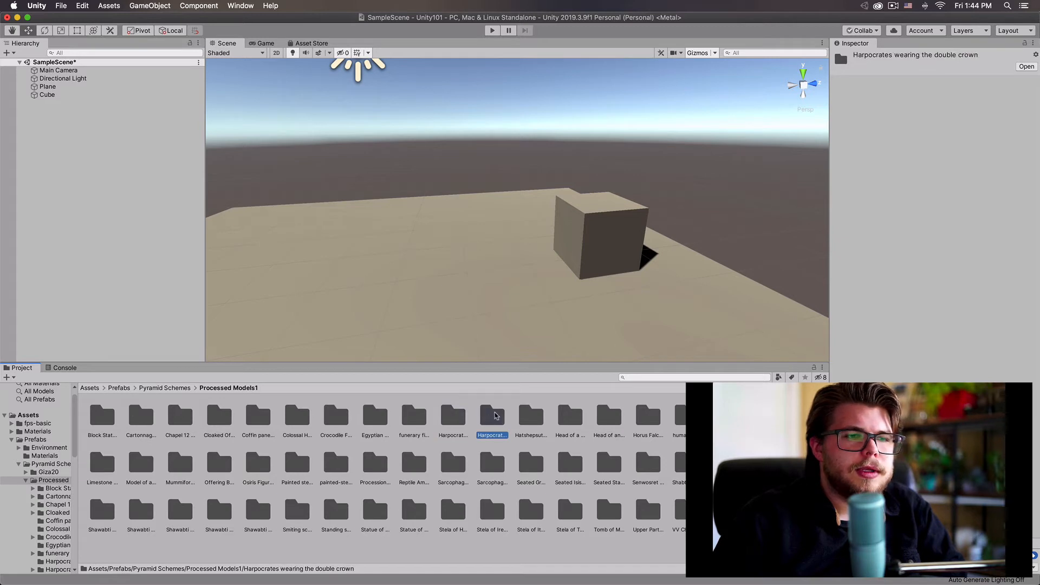
double_click(492, 414)
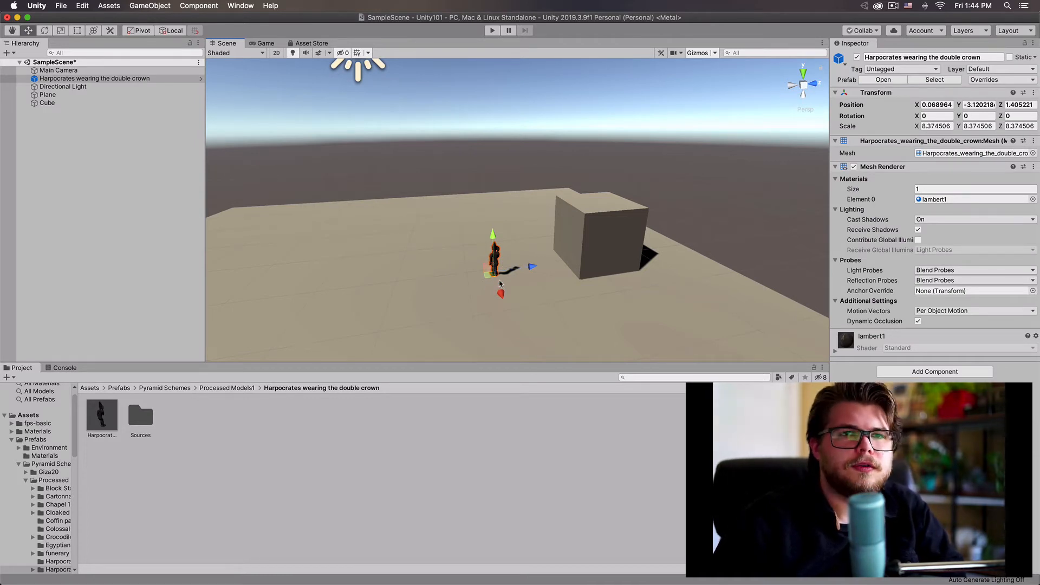
mouse_move(430, 236)
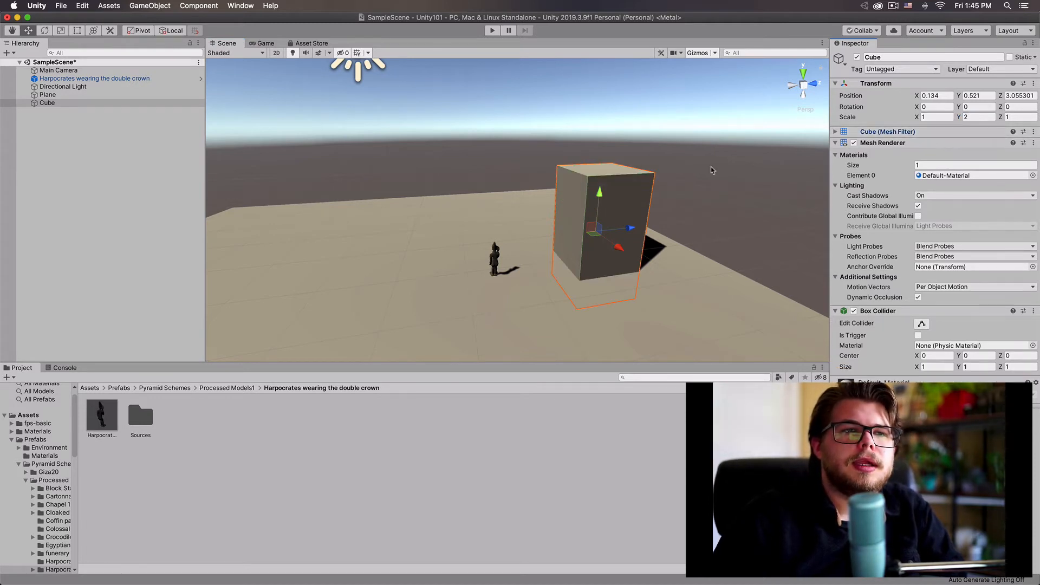
mouse_move(600, 292)
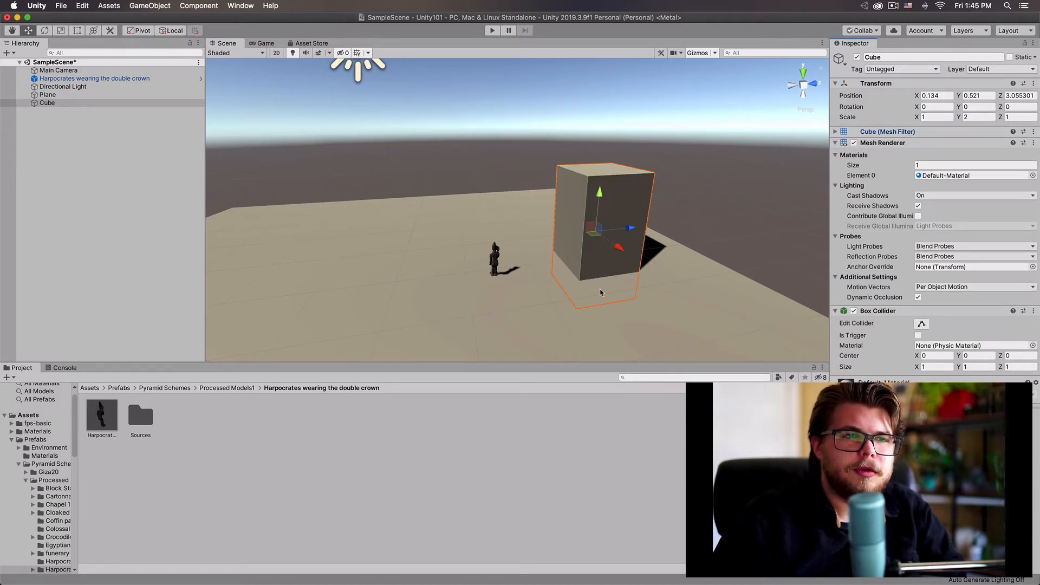
mouse_move(592, 225)
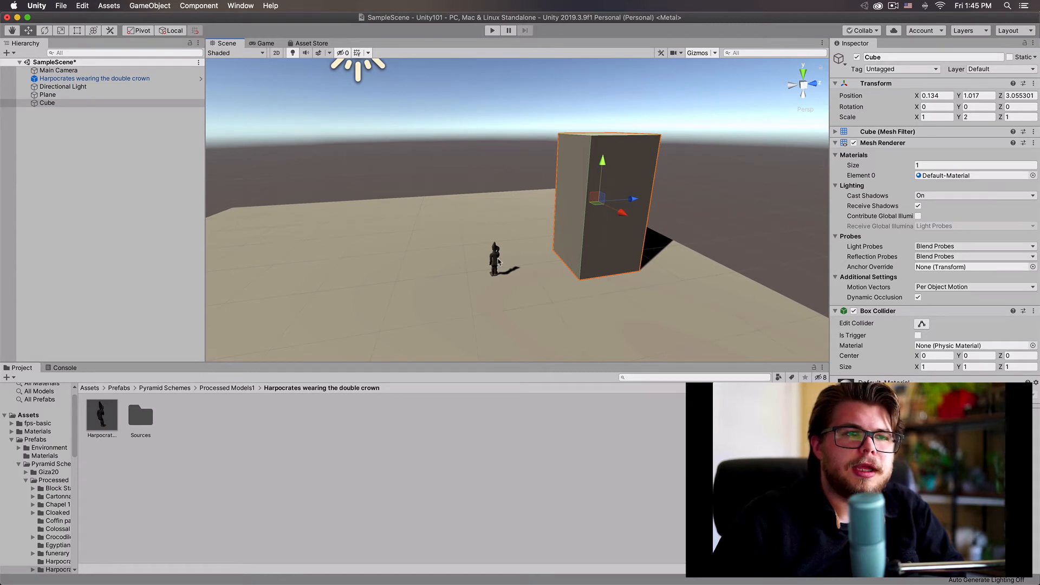
Scale the Harpocrates statue up to about 28.5, matching the cube's height
left_click(94, 78)
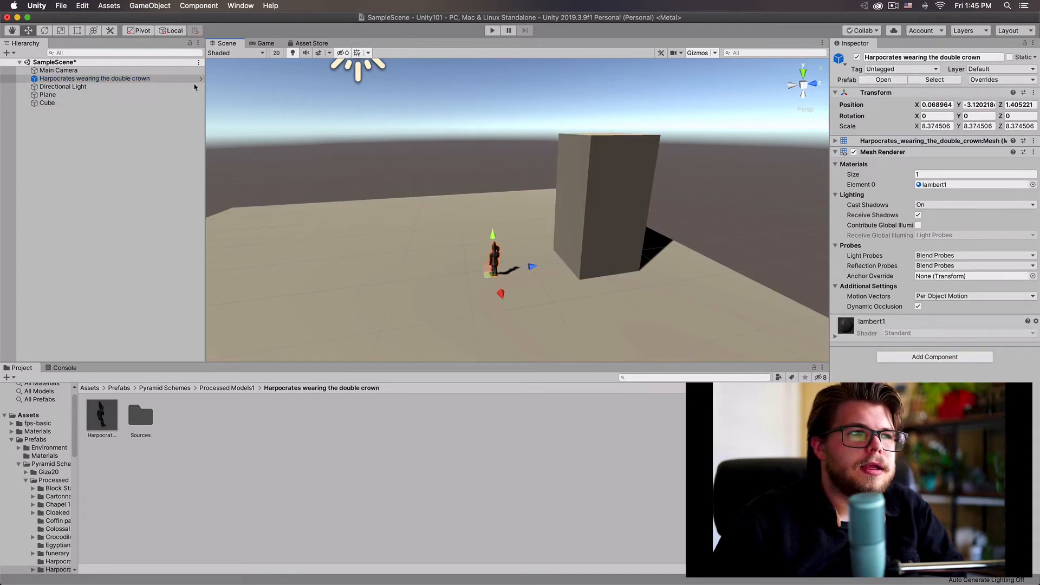
mouse_move(158, 122)
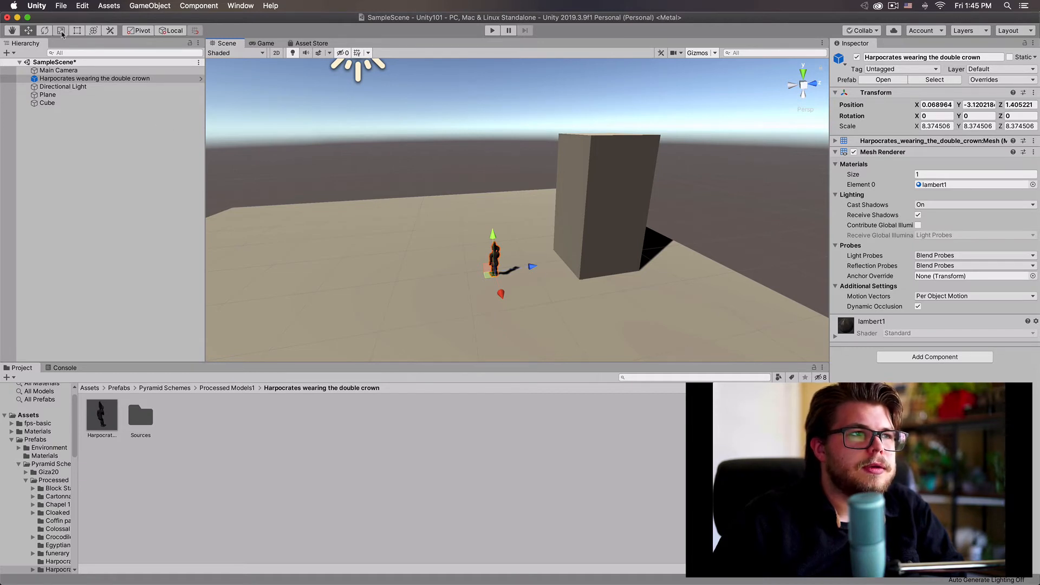
left_click(60, 30)
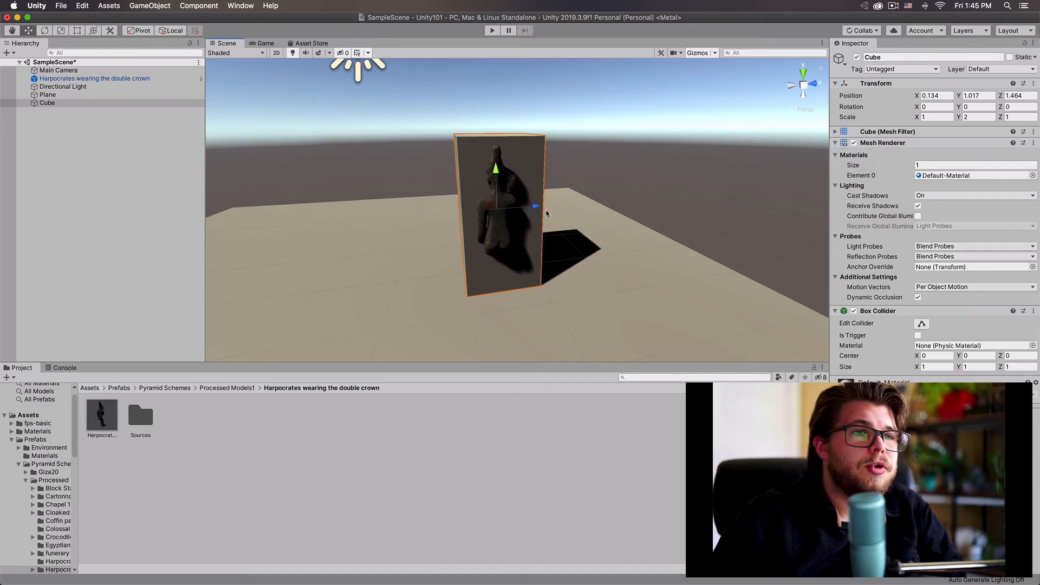
mouse_move(509, 204)
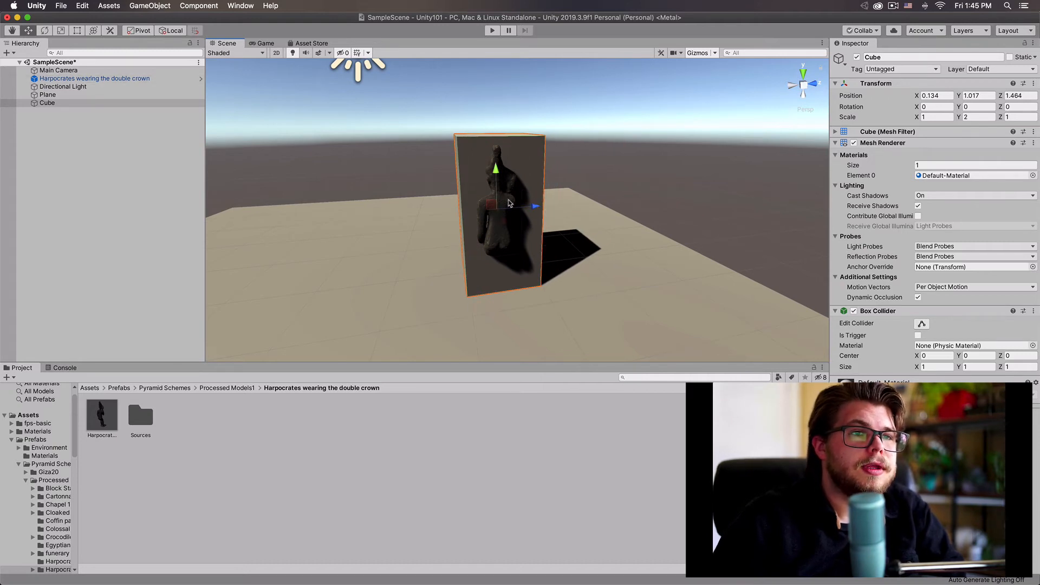
left_click(94, 78)
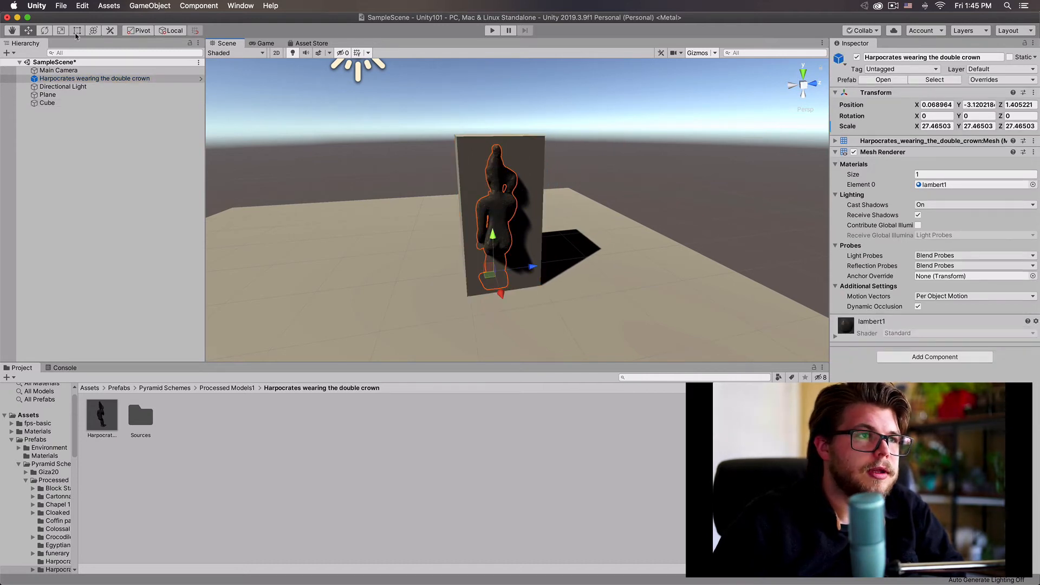
left_click(60, 30)
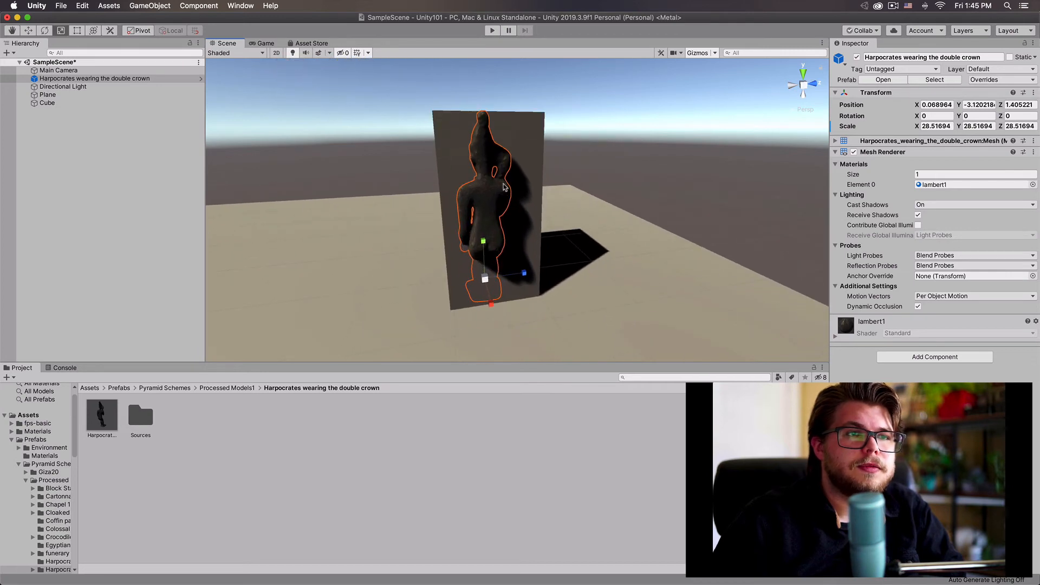
Move the Cube along Z to about 2.83, beside the statue
left_click(48, 103)
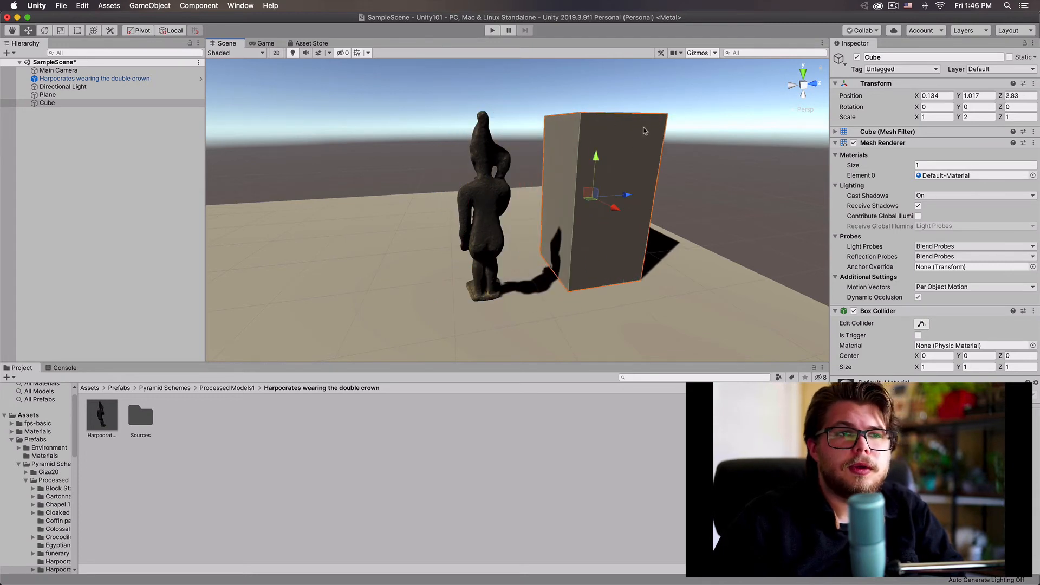
left_click(109, 5)
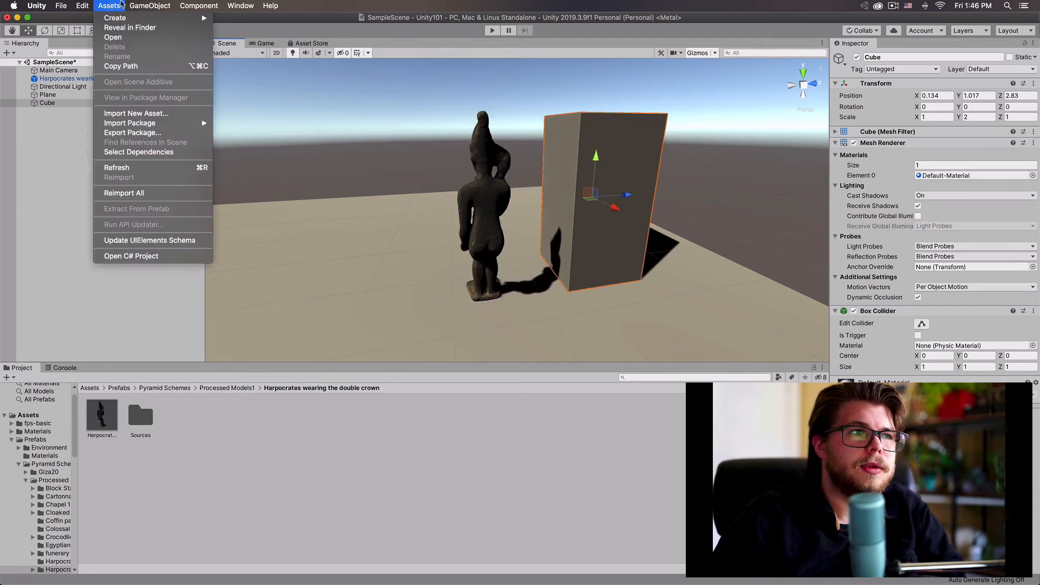